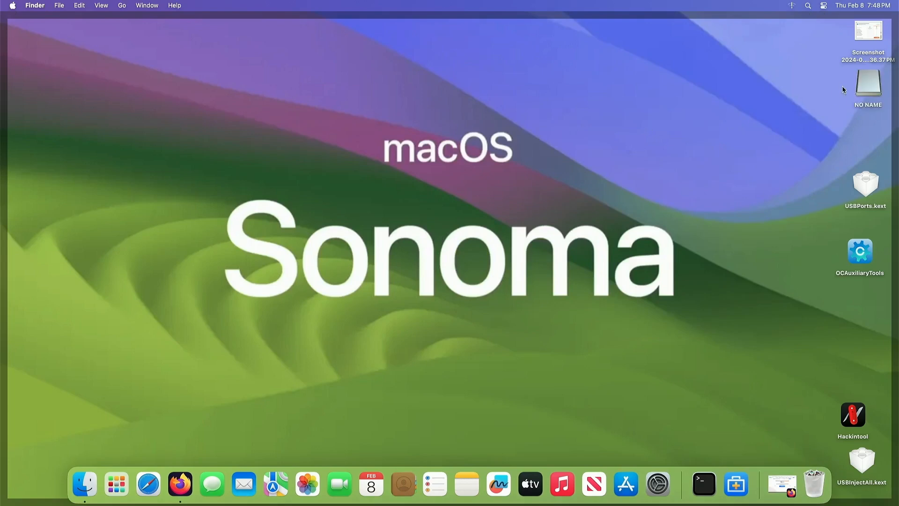
Step: Move all files on the NO NAME drive to the Trash and permanently empty it
double_click(868, 85)
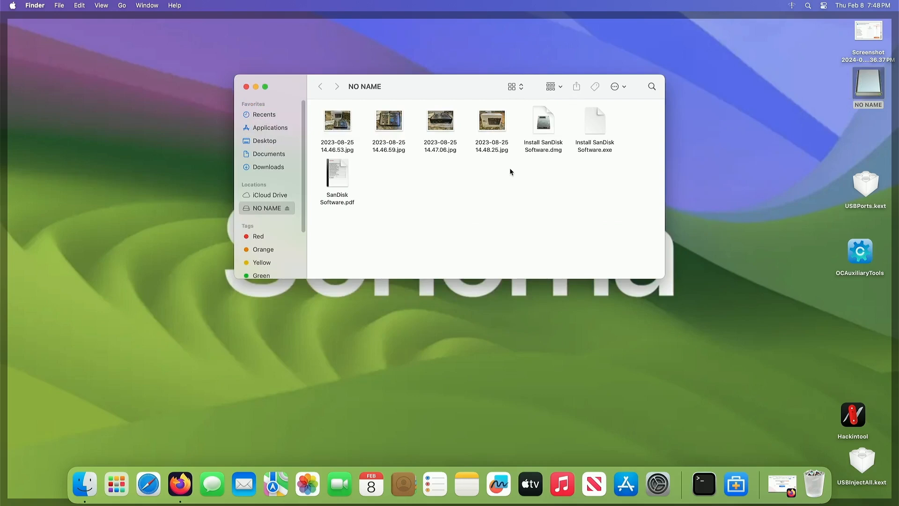
mouse_move(514, 165)
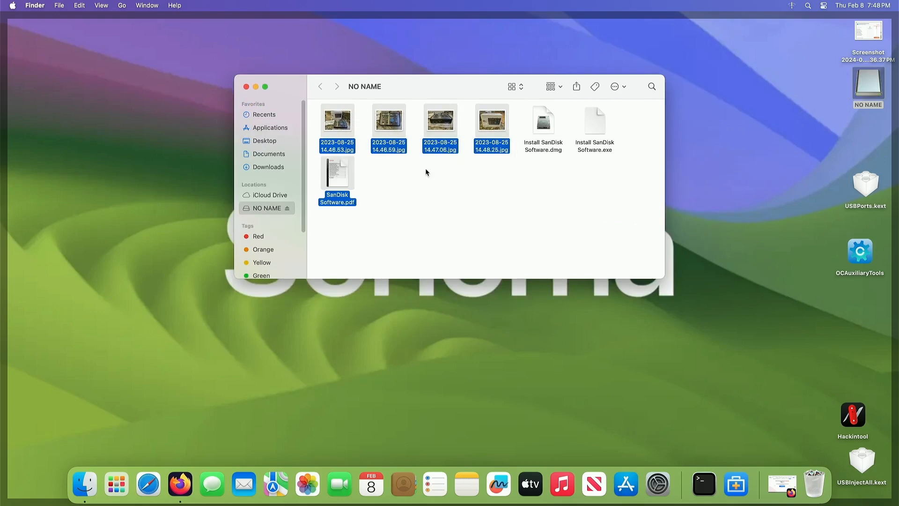
click(627, 172)
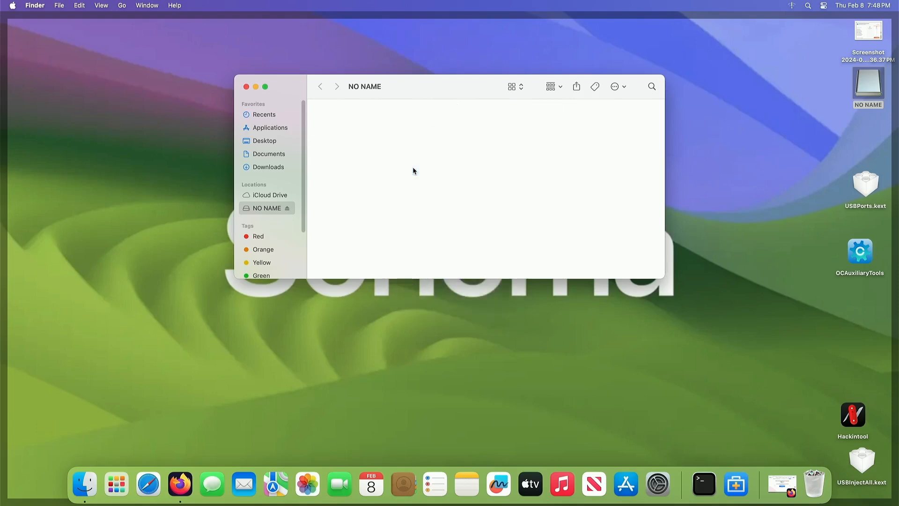
mouse_move(814, 481)
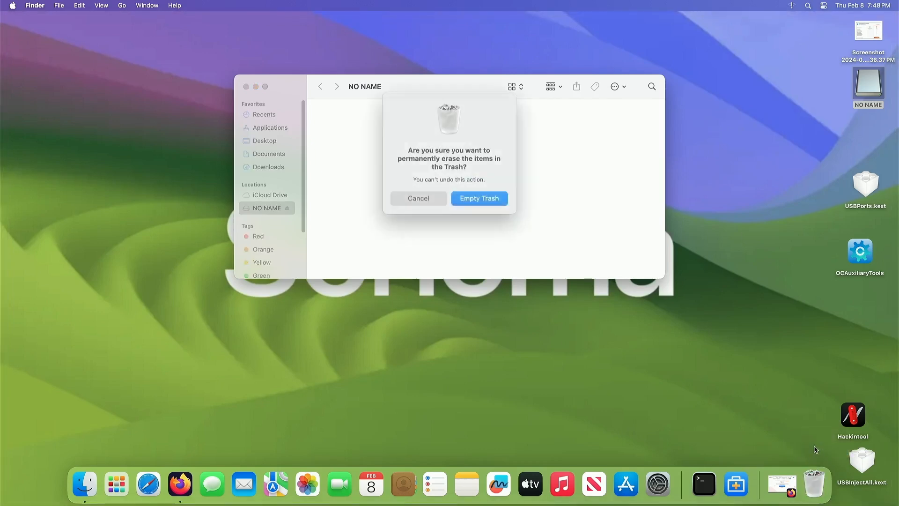
click(478, 197)
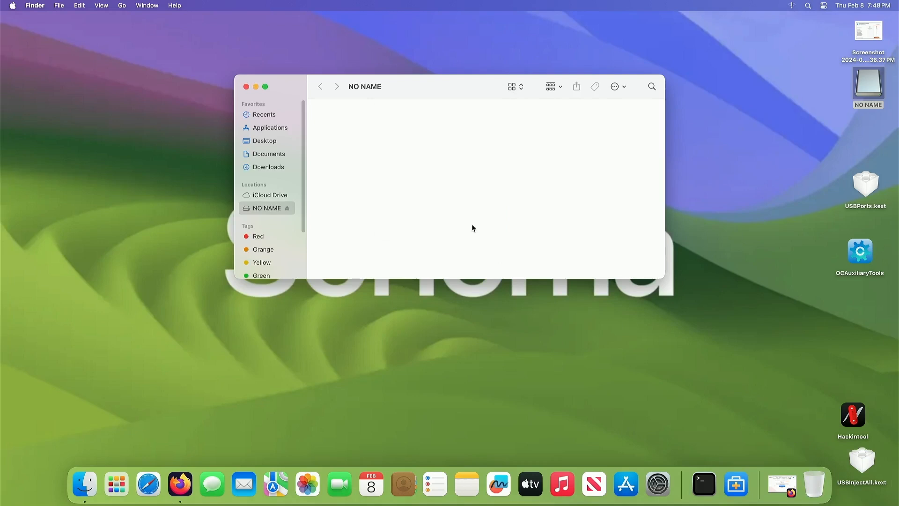
mouse_move(870, 496)
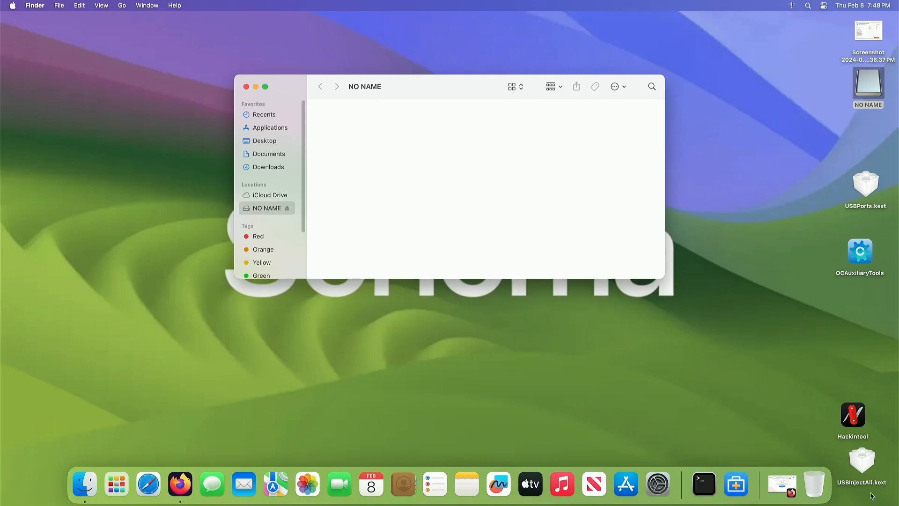
click(814, 483)
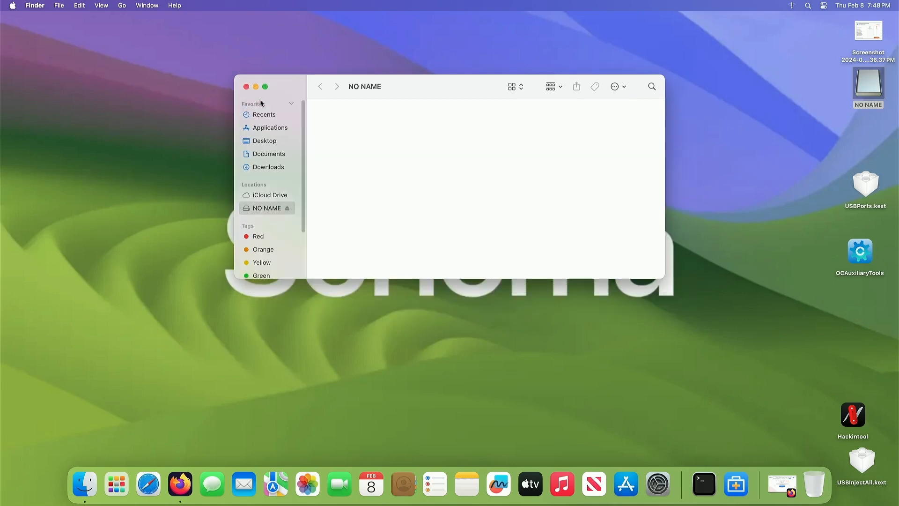
mouse_move(588, 243)
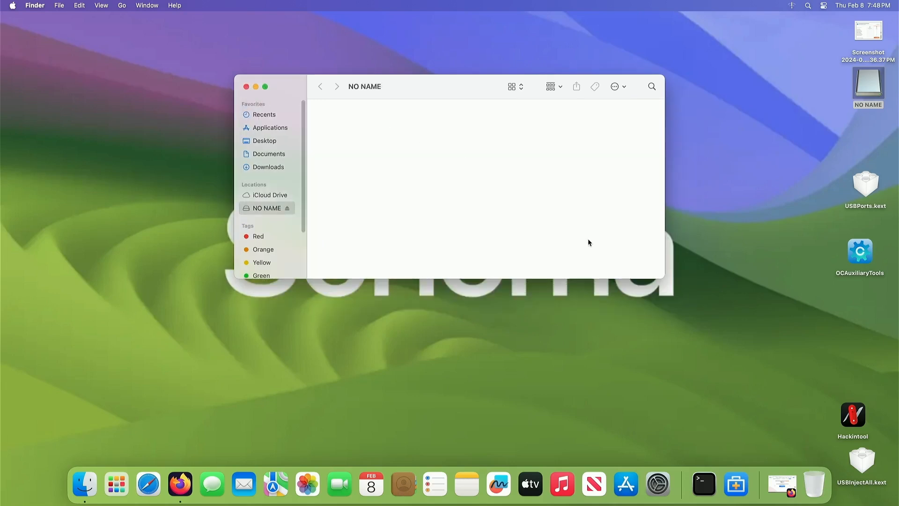
mouse_move(702, 483)
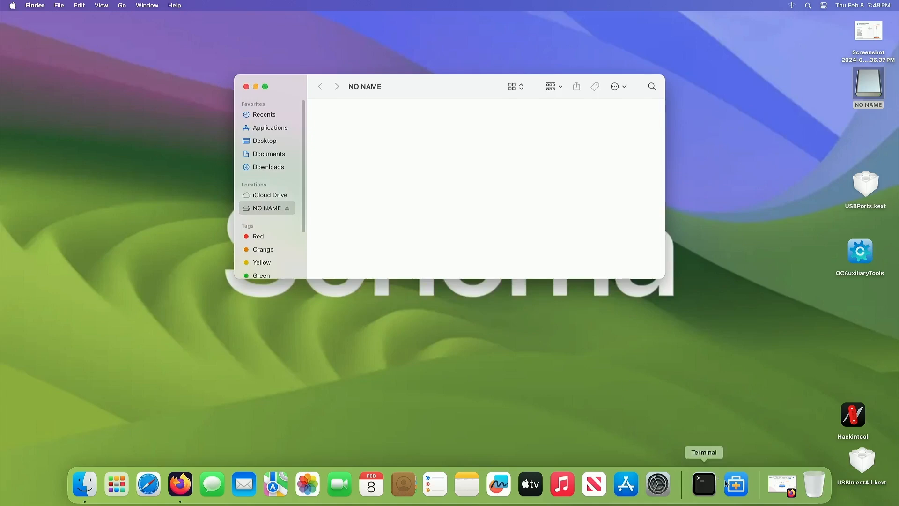
mouse_move(736, 483)
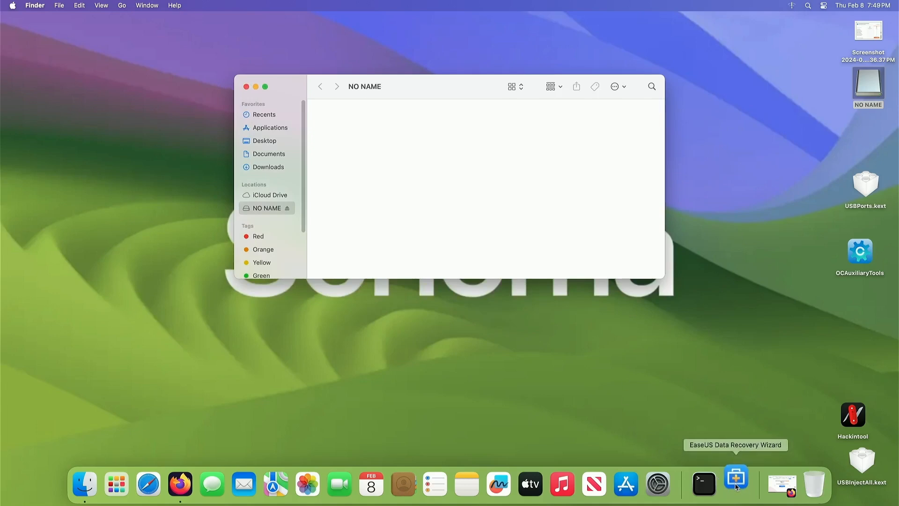
Step: Launch EaseUS Data Recovery Wizard from the Dock and authorize it with the admin password
click(735, 483)
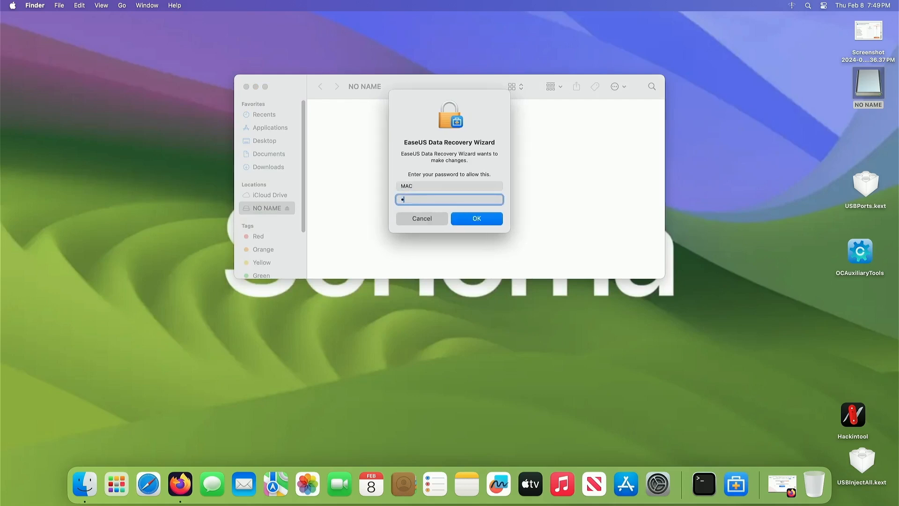
click(476, 218)
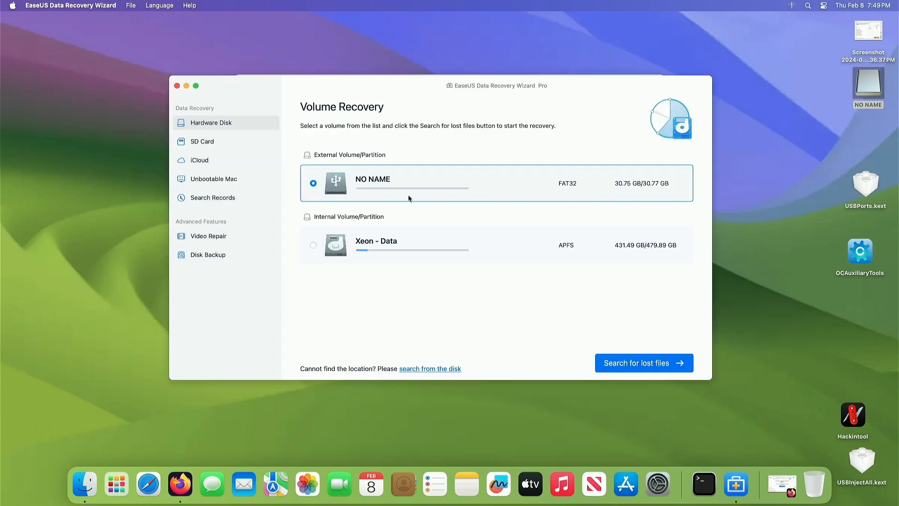
mouse_move(822, 148)
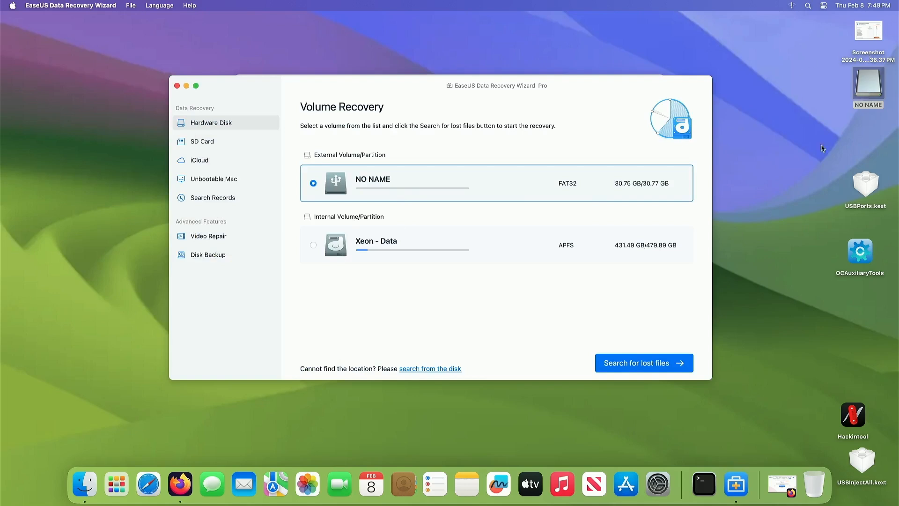
mouse_move(644, 362)
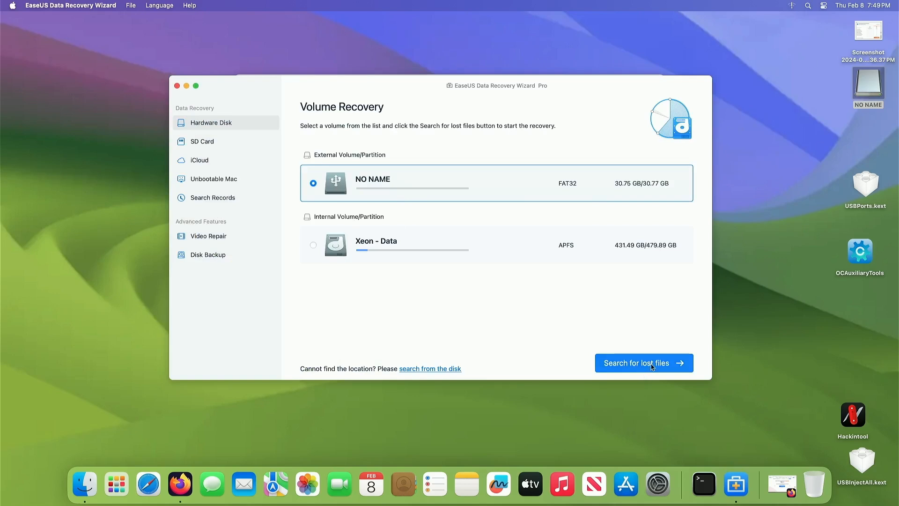
Step: Start a lost-file search on the NO NAME volume
click(643, 363)
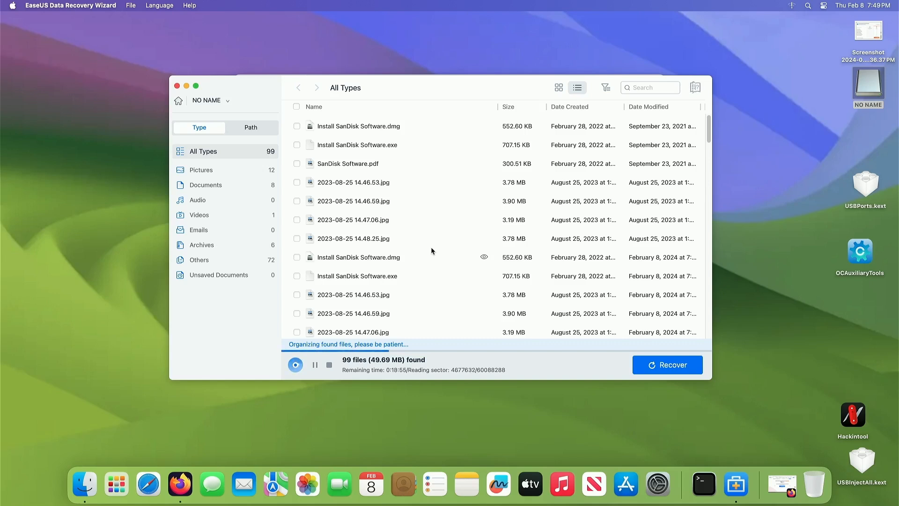
mouse_move(371, 420)
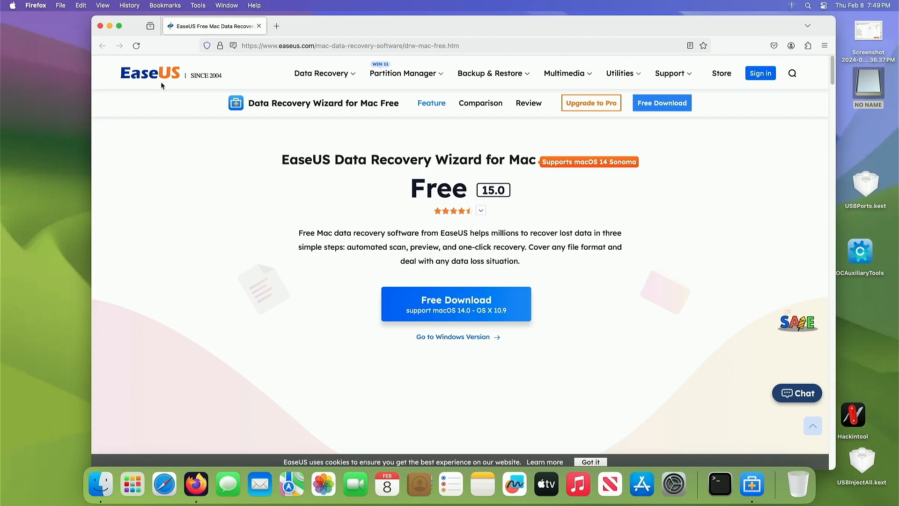
Step: Switch to Firefox's EaseUS Mac Free page and browse the Multimedia product menu
click(403, 73)
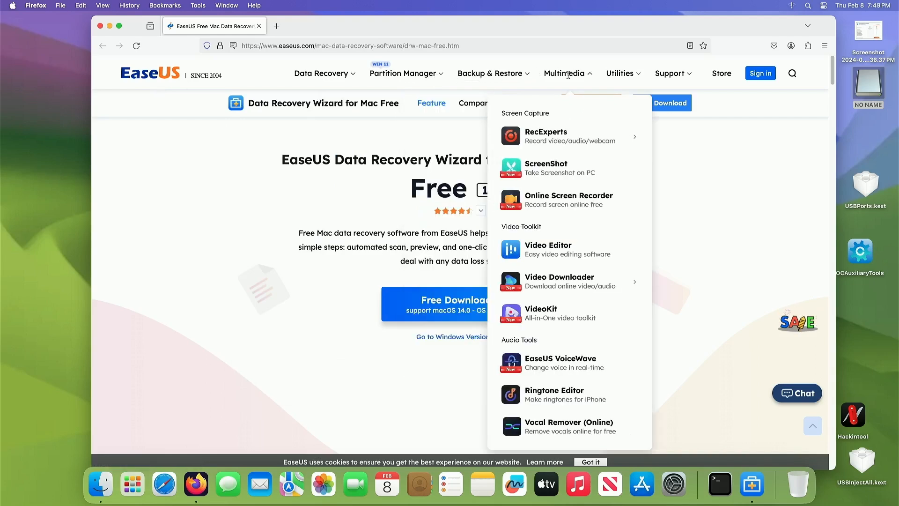
click(621, 73)
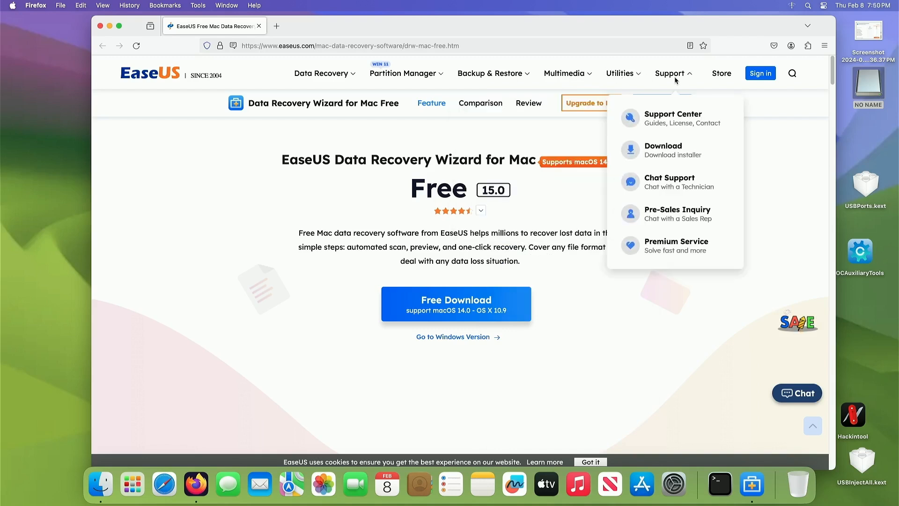
mouse_move(175, 222)
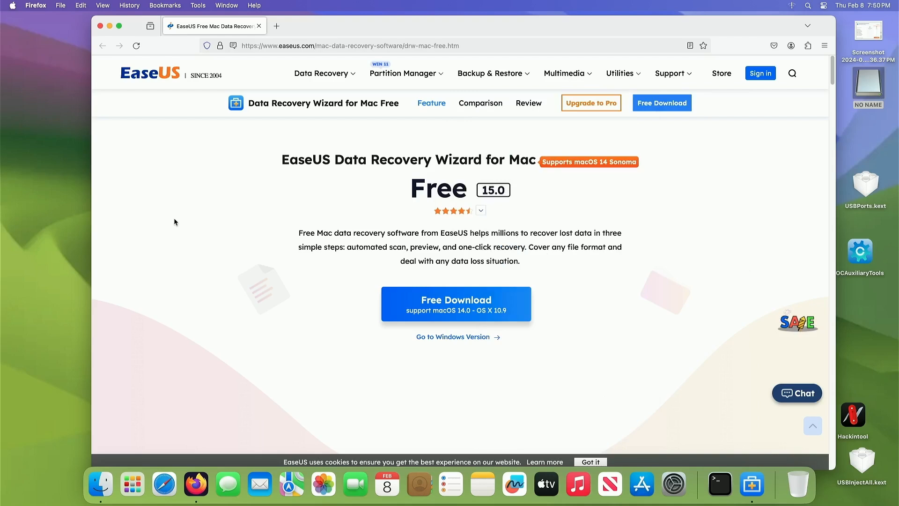
mouse_move(145, 86)
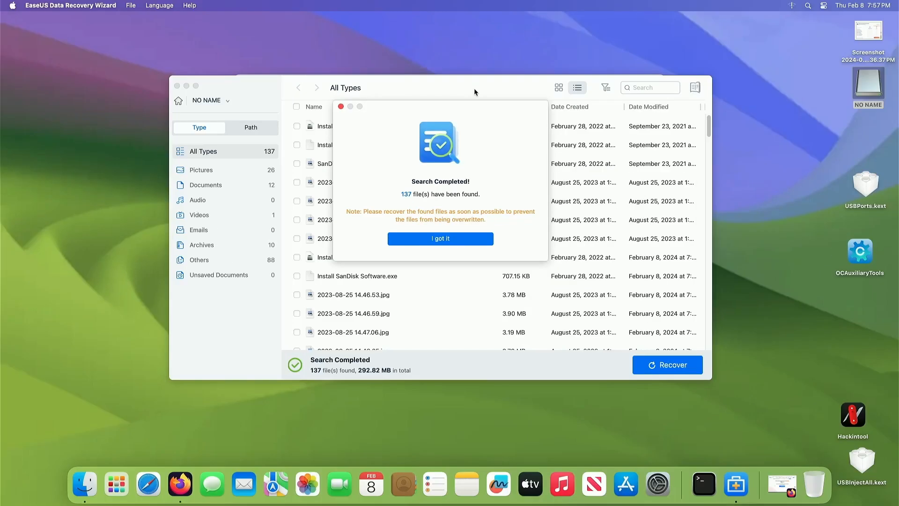
mouse_move(521, 222)
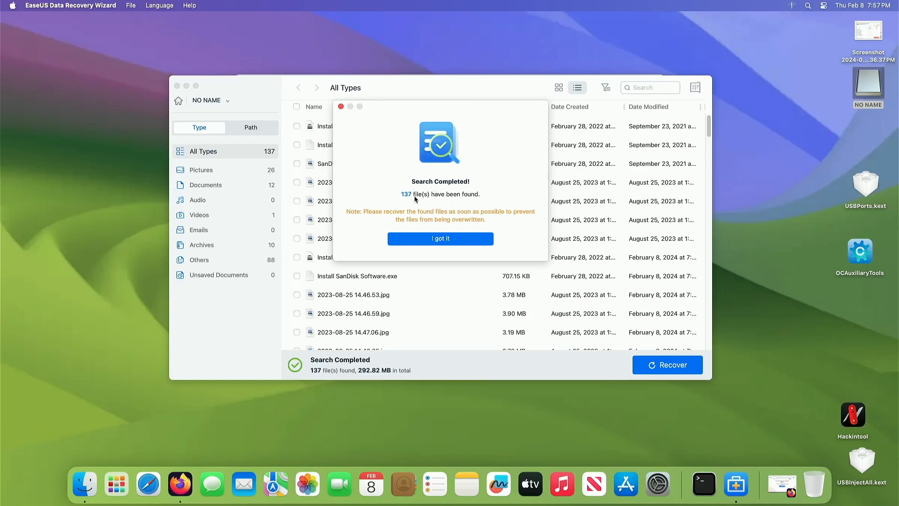
mouse_move(476, 199)
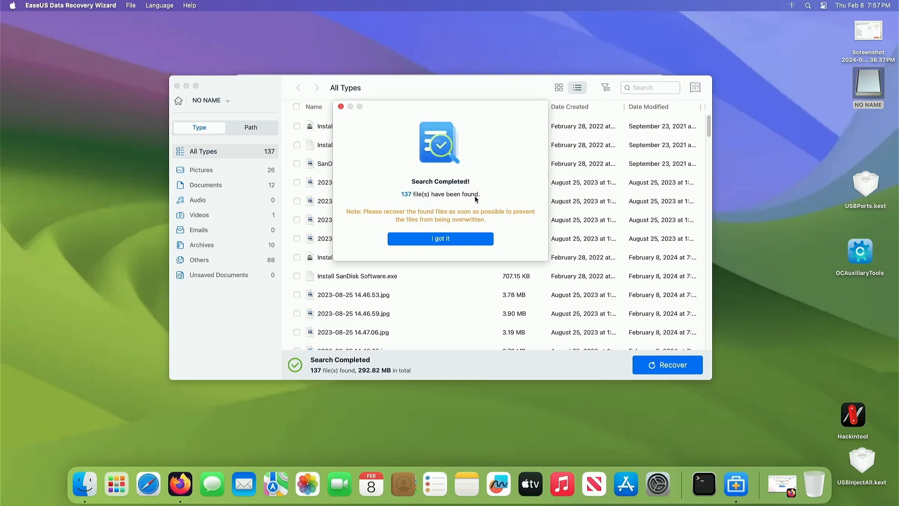
mouse_move(450, 214)
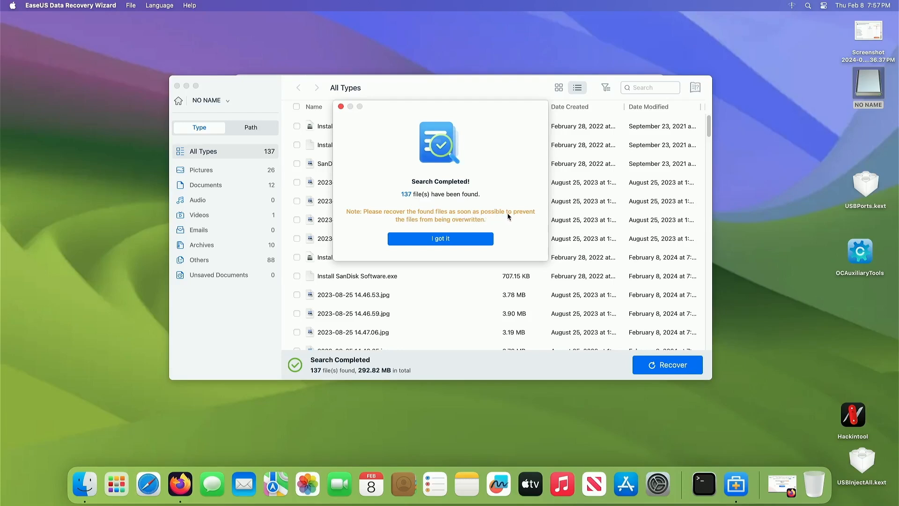
mouse_move(421, 227)
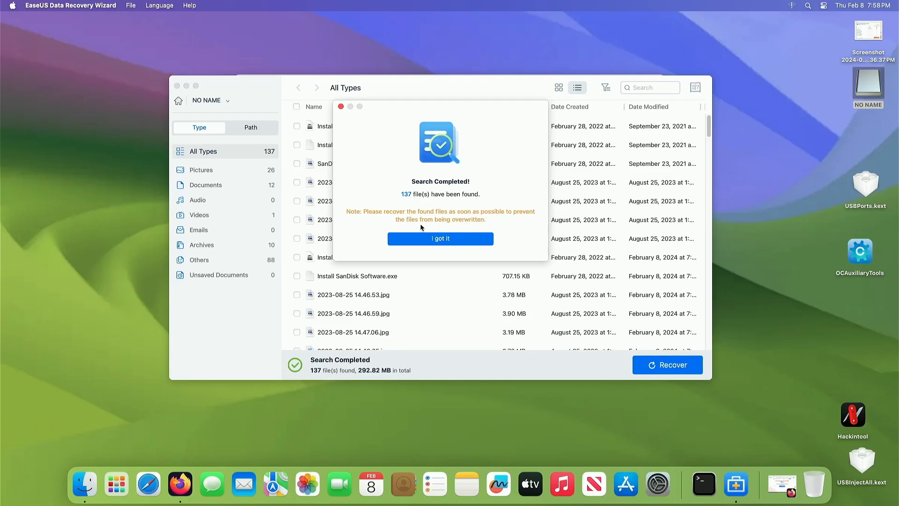
mouse_move(470, 225)
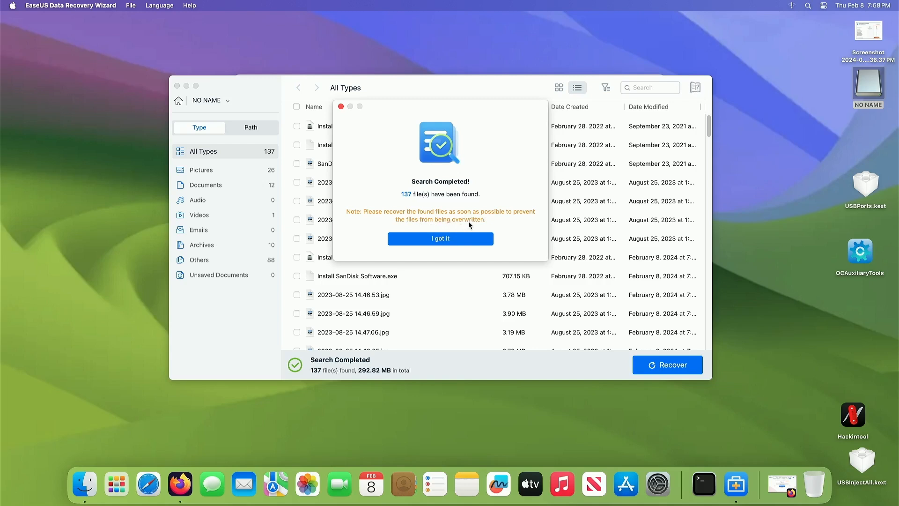
mouse_move(591, 236)
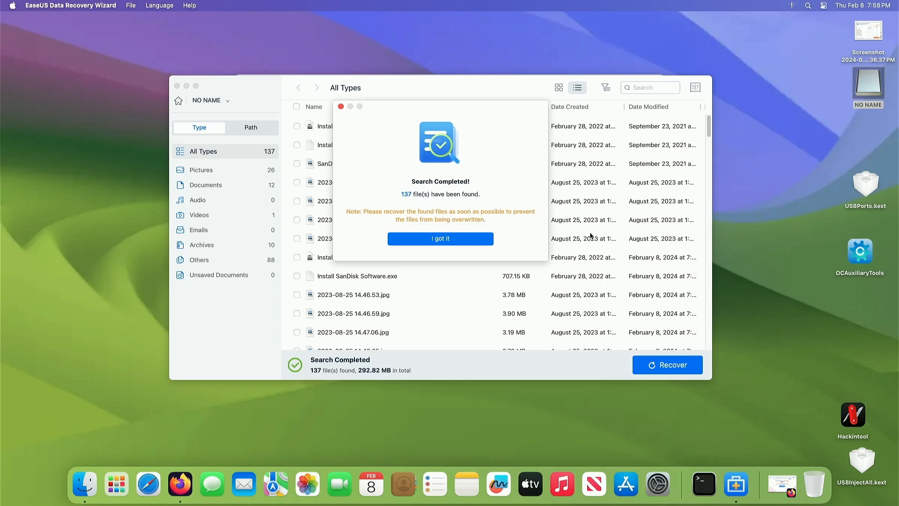
mouse_move(881, 100)
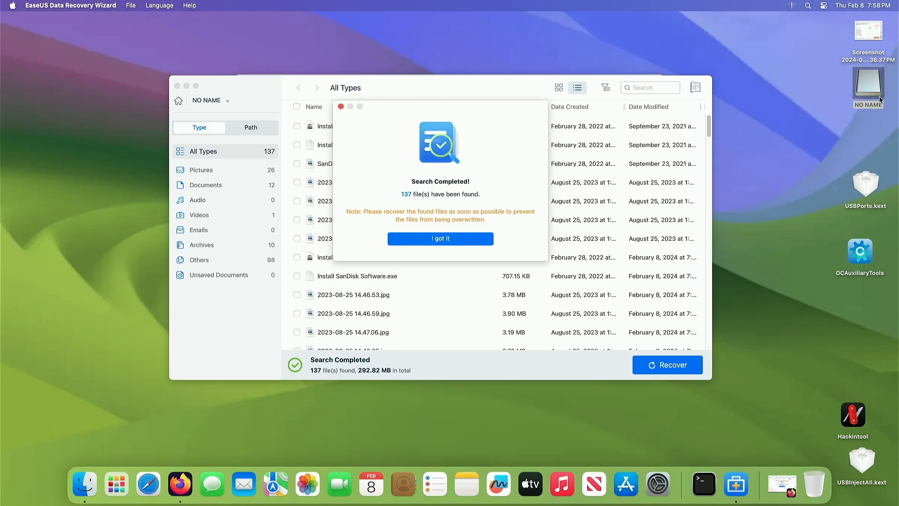
mouse_move(878, 100)
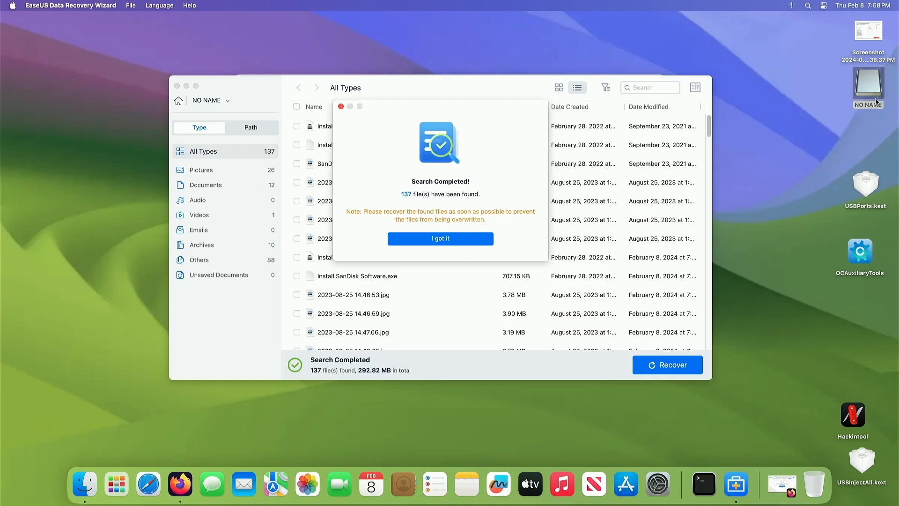
mouse_move(860, 97)
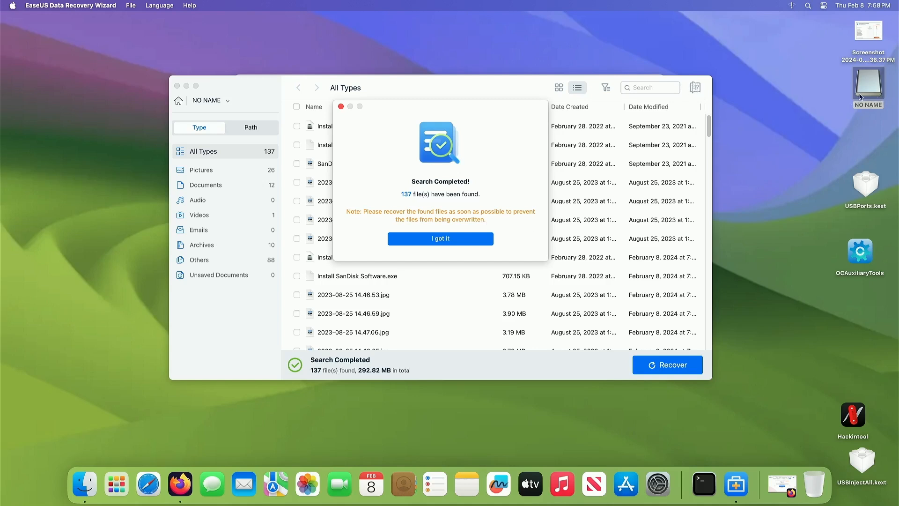
mouse_move(810, 129)
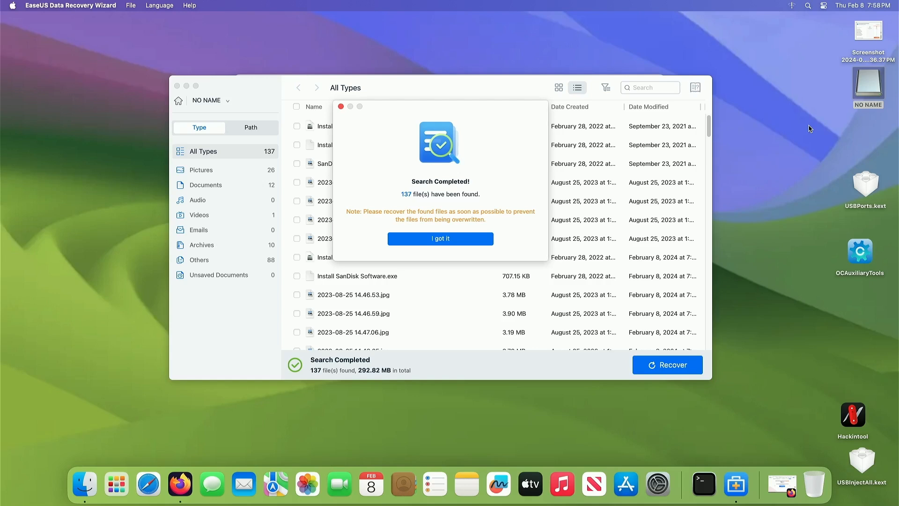
mouse_move(871, 90)
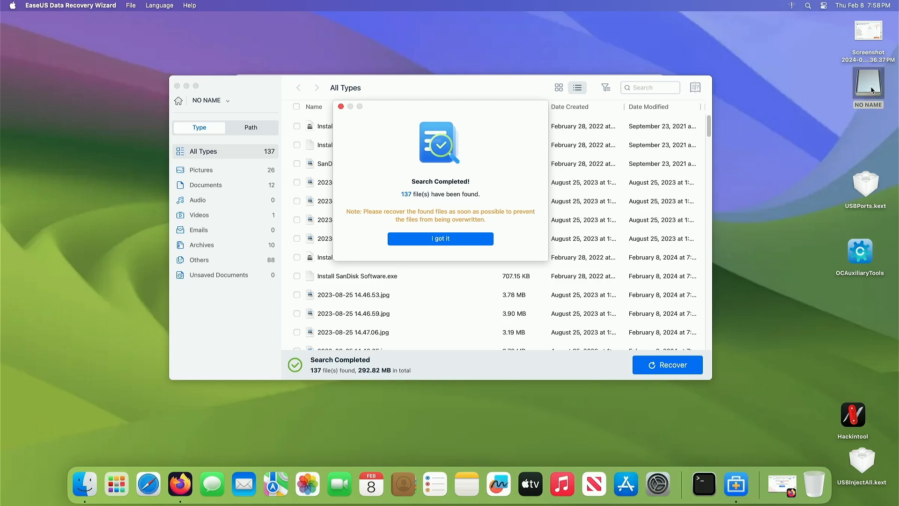
mouse_move(765, 193)
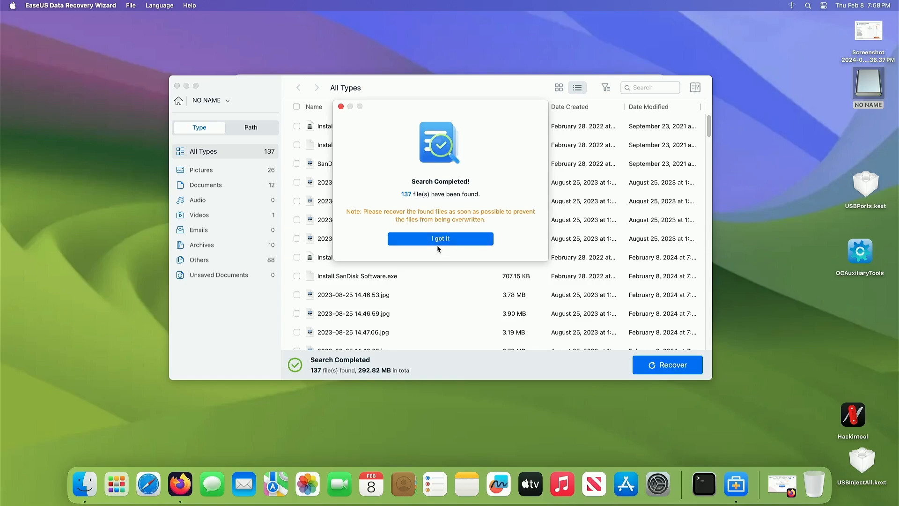
Step: Dismiss the scan notice and save all 137 found files to Xeon - Data
click(440, 239)
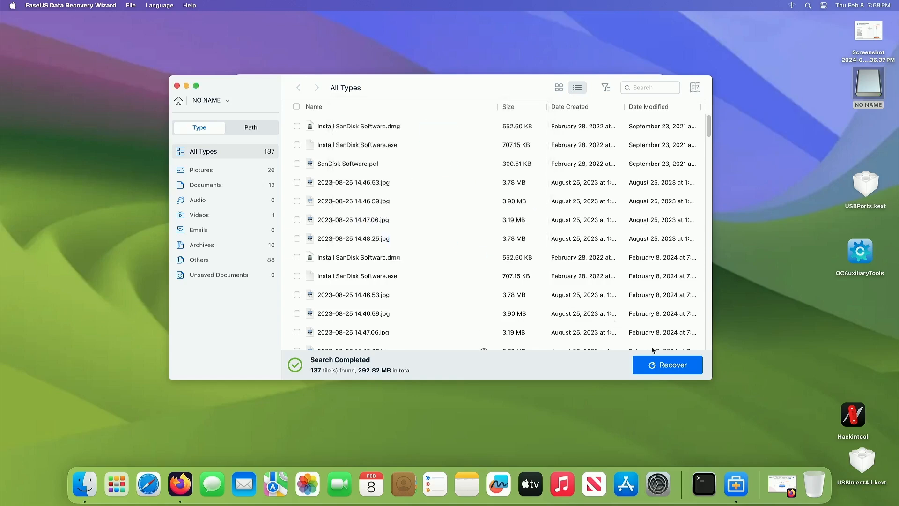
click(667, 365)
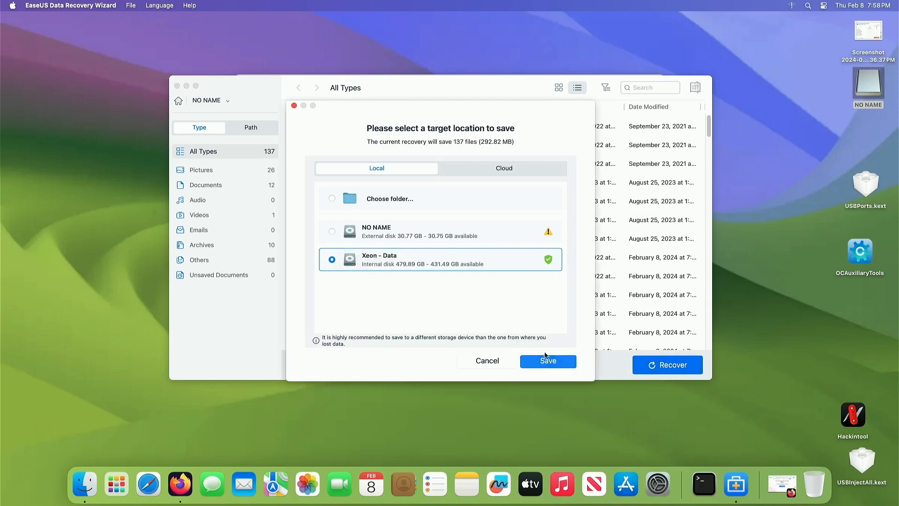
mouse_move(512, 270)
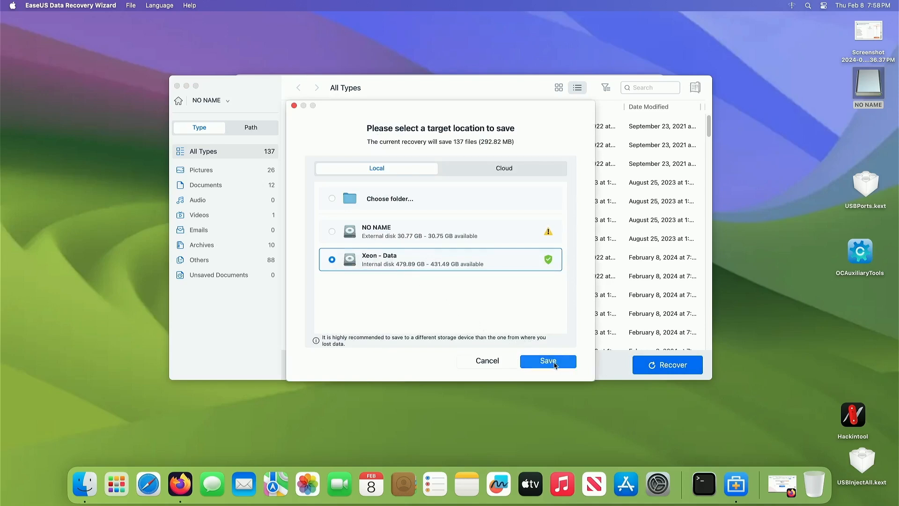
click(547, 361)
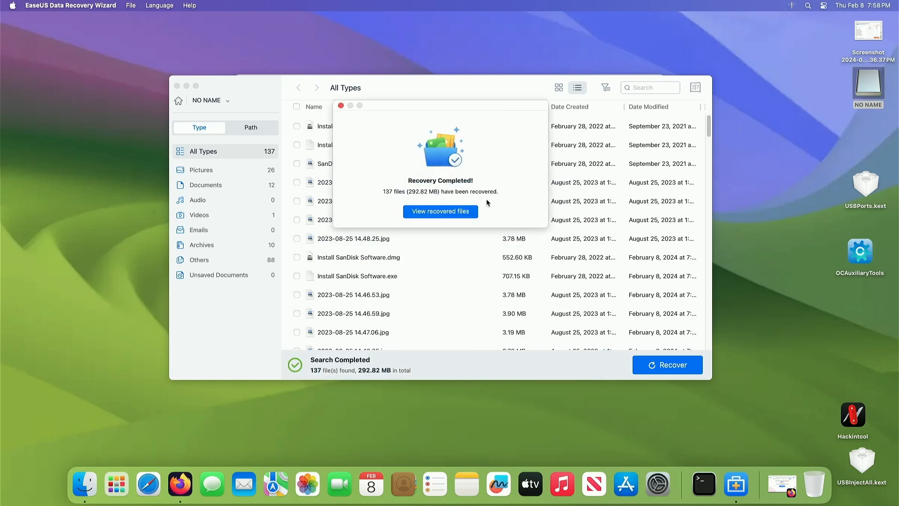
Step: Open the recovered files in Finder and drill into Nameless Files and its pdf folder
click(440, 212)
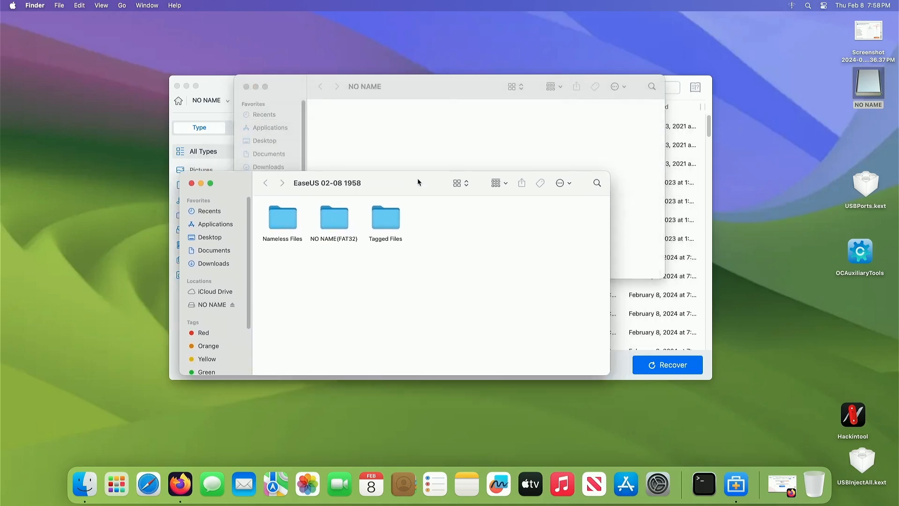
click(282, 216)
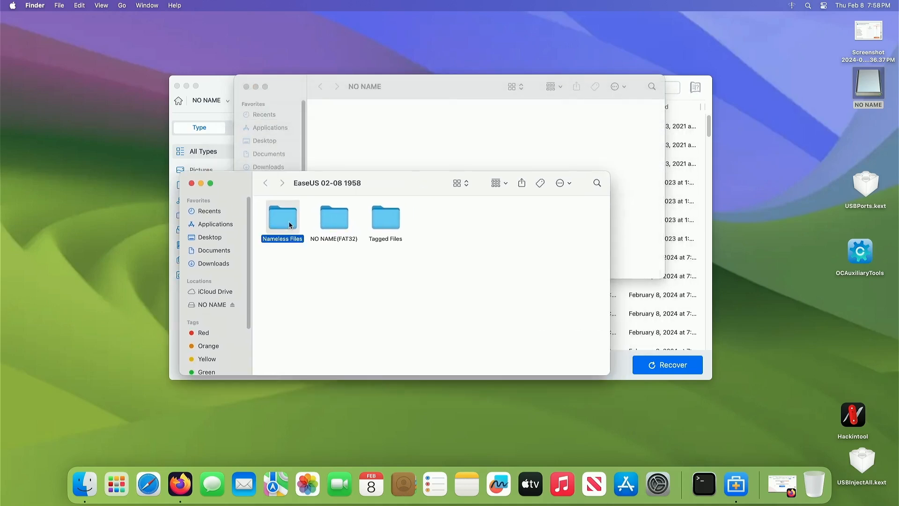
double_click(282, 216)
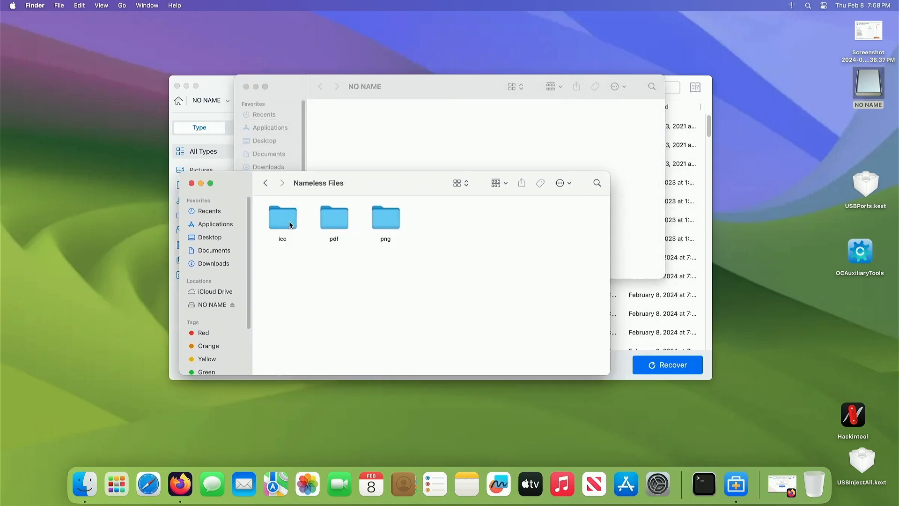
double_click(386, 217)
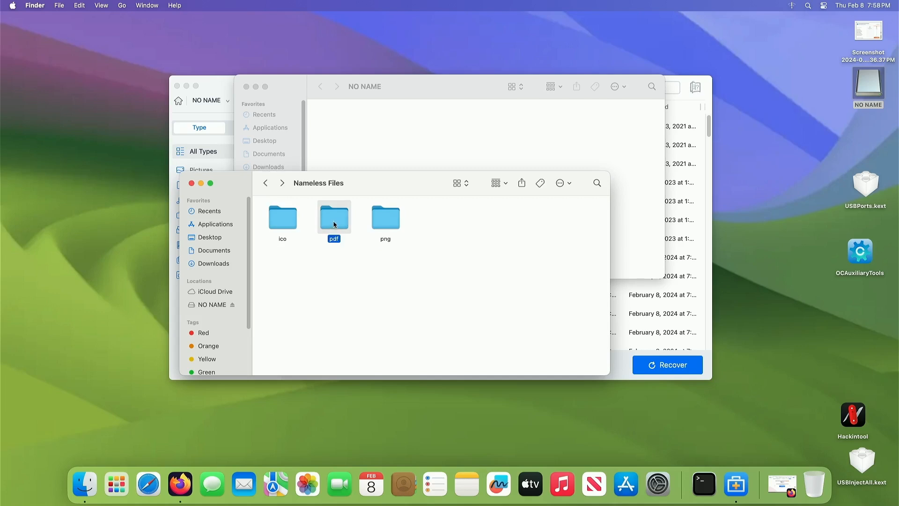
double_click(333, 217)
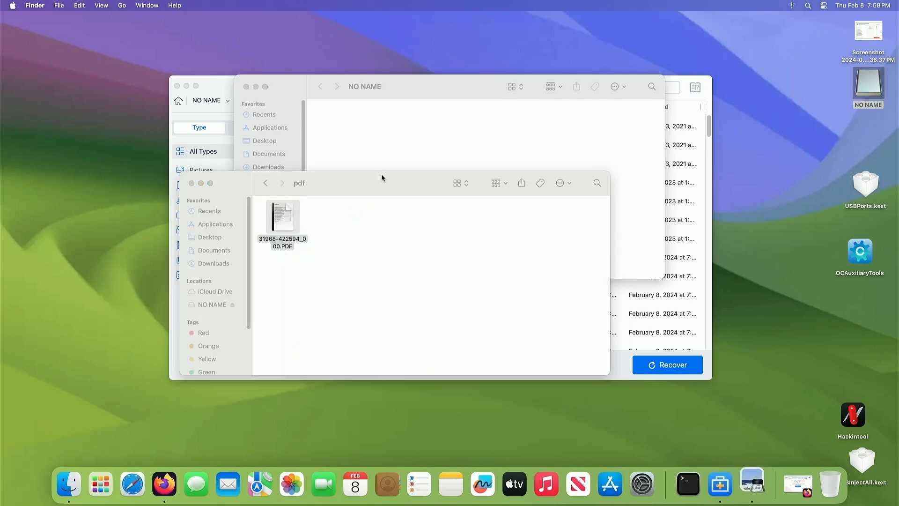
double_click(282, 217)
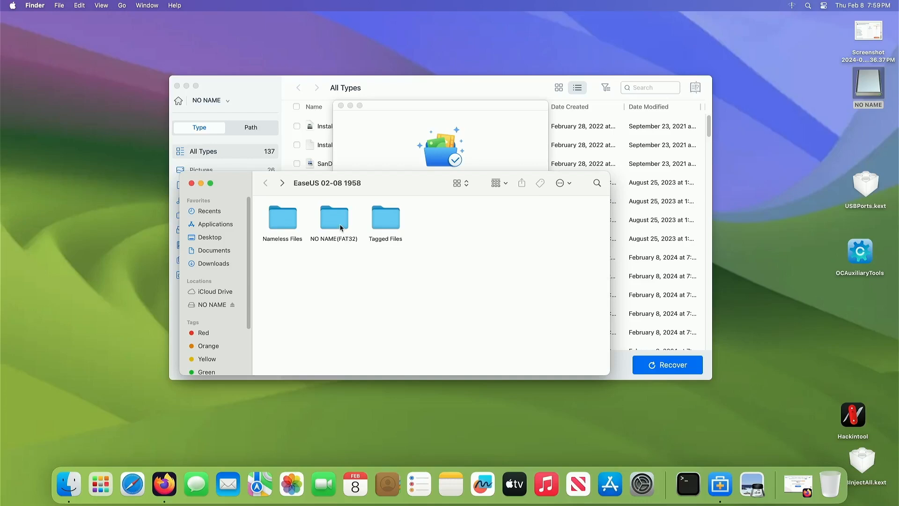
Step: Browse the NO NAME(FAT32) folder and select the recovered photo 2023-08-25 14.46.53.jpg
double_click(333, 217)
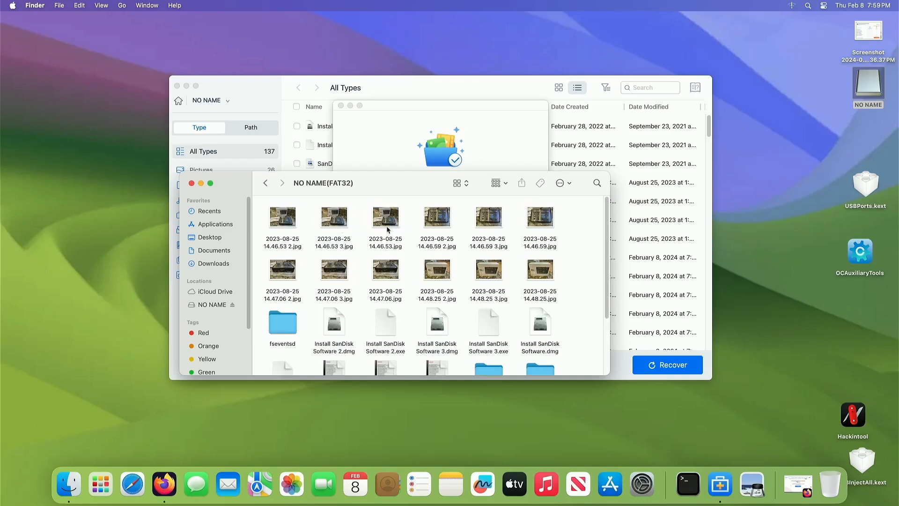
double_click(282, 217)
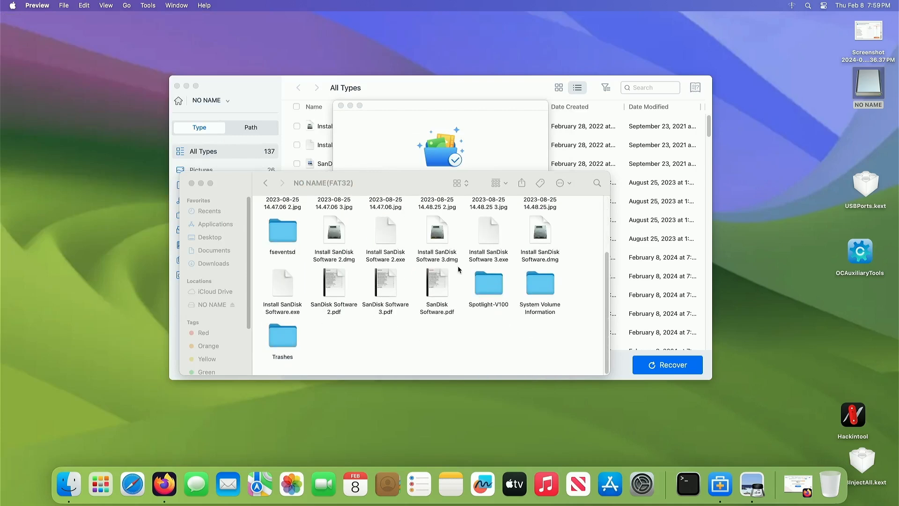
mouse_move(454, 318)
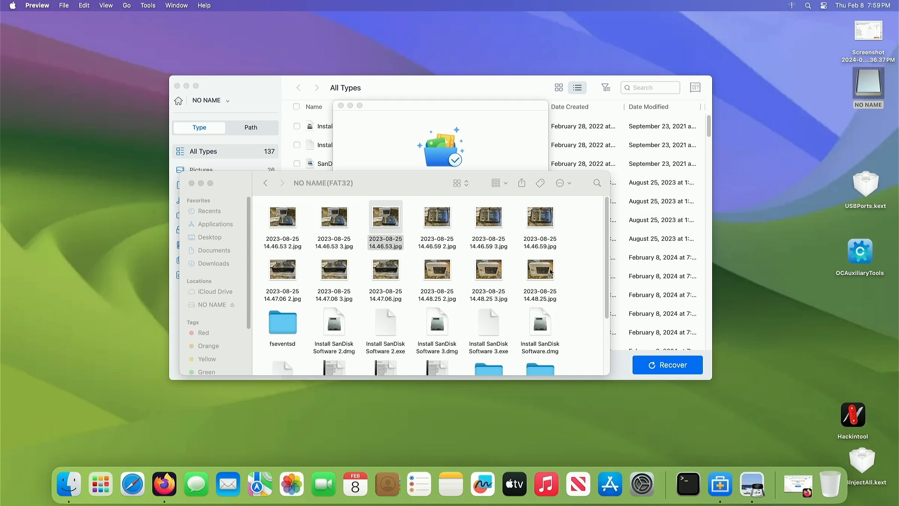
click(385, 226)
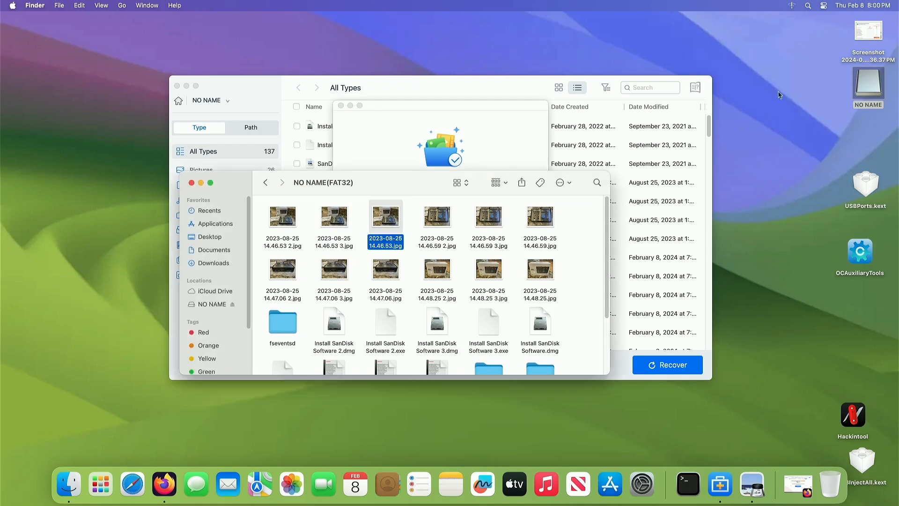
mouse_move(427, 165)
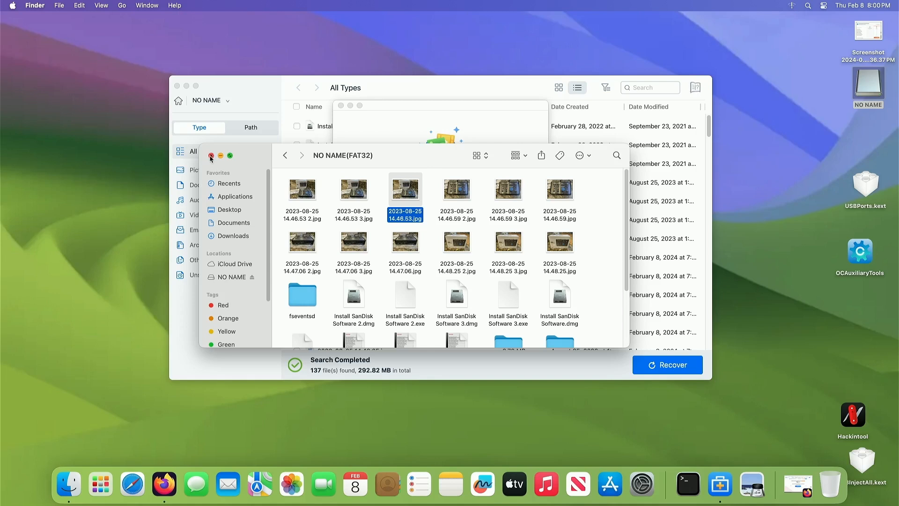
scroll(down, 3)
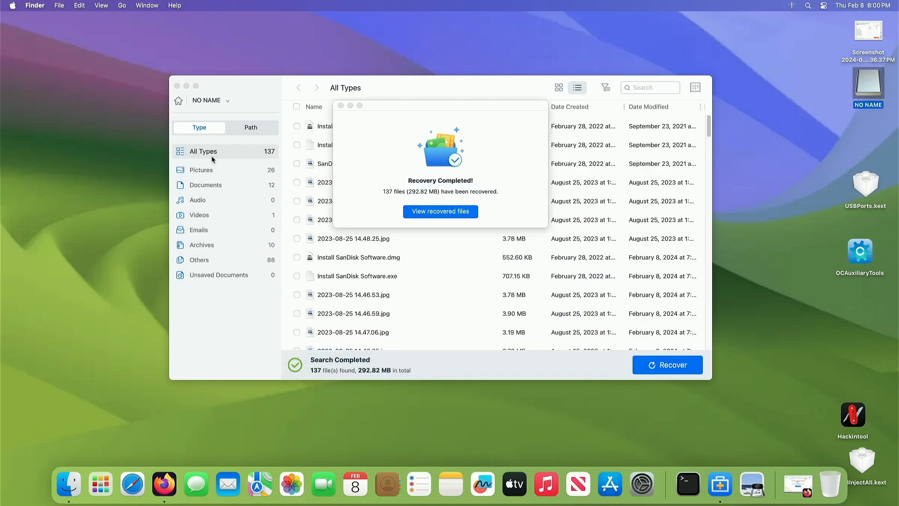
Step: Launch Firefox from the Dock to reach the EaseUS Mac Free page
click(164, 483)
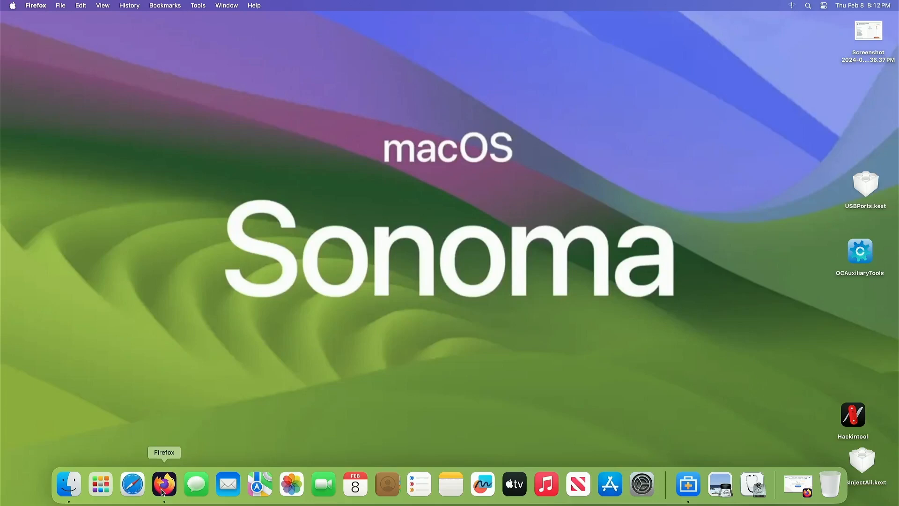
click(164, 484)
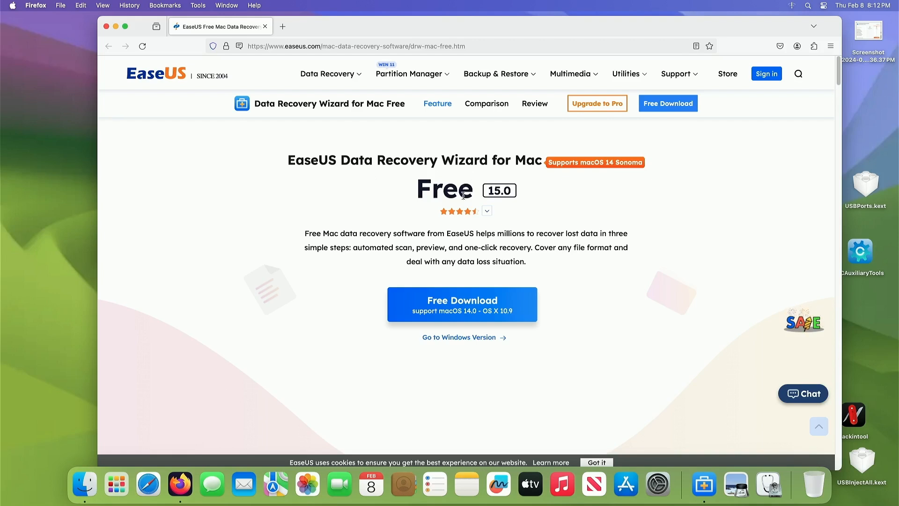
mouse_move(593, 230)
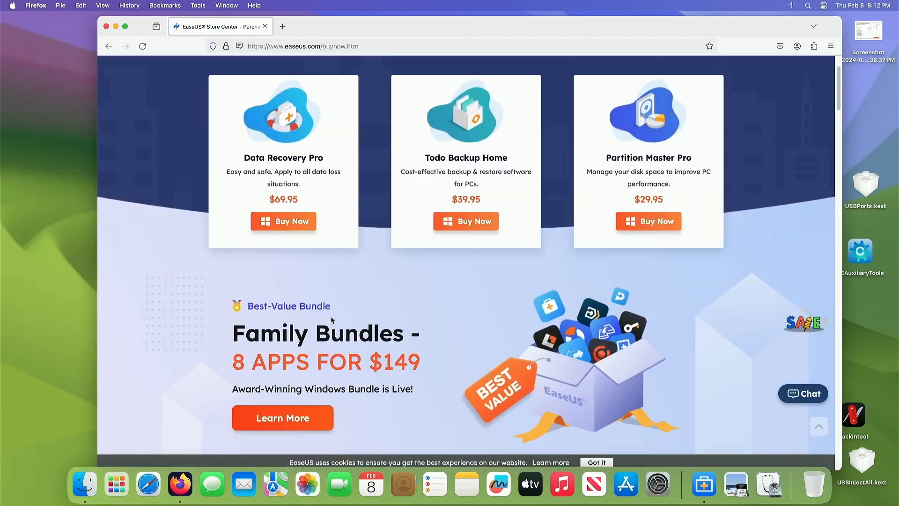
scroll(down, 3)
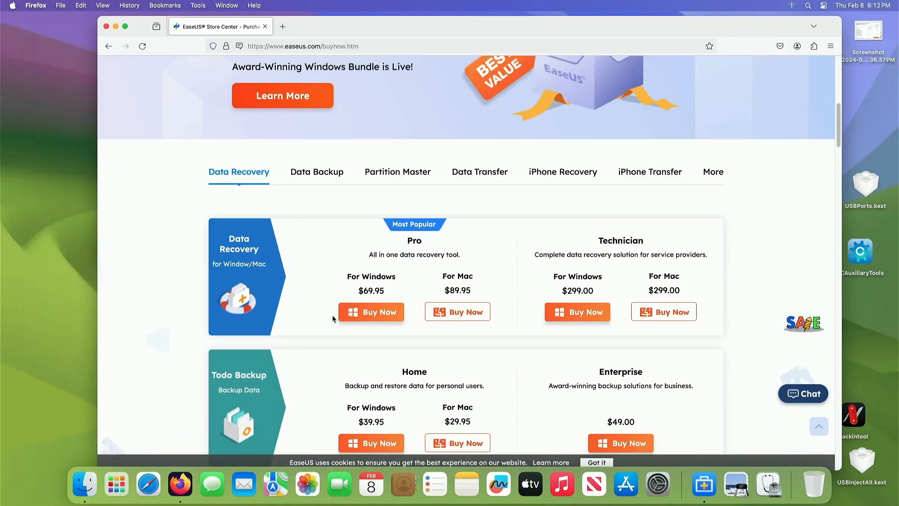
scroll(down, 3)
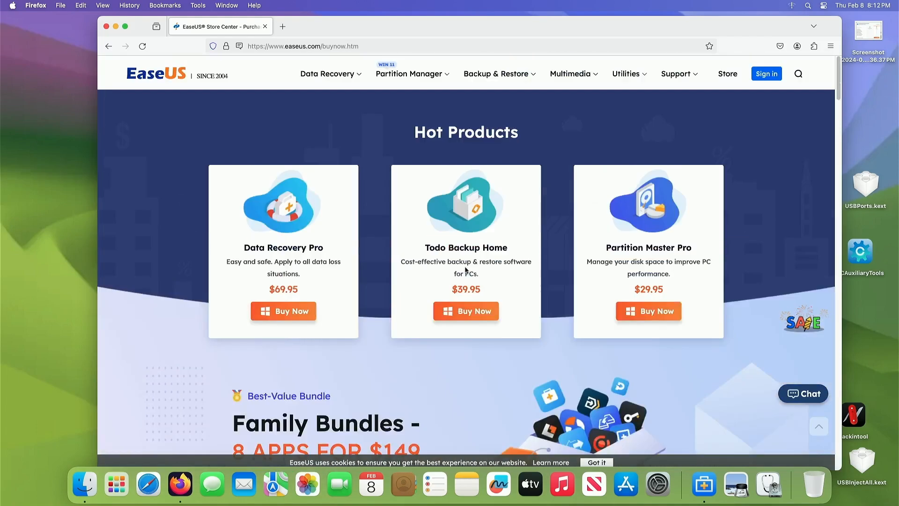
scroll(down, 3)
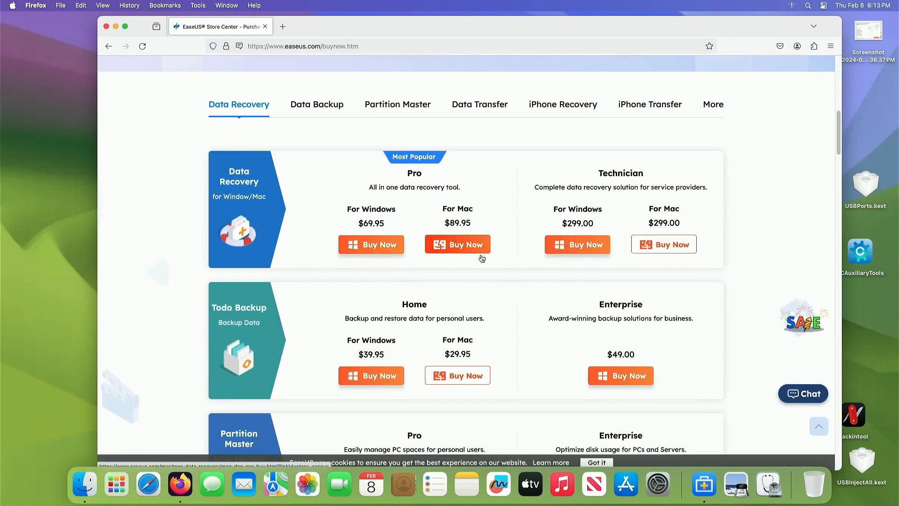
scroll(down, 3)
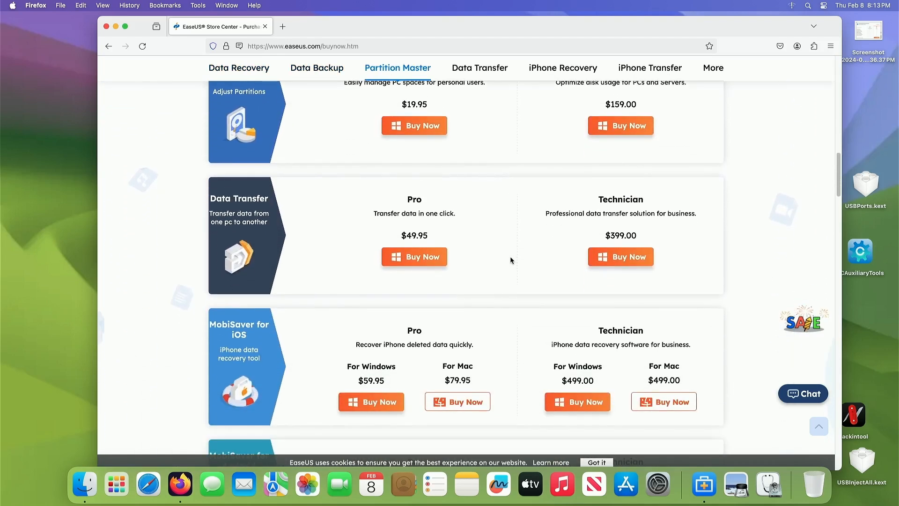
click(480, 67)
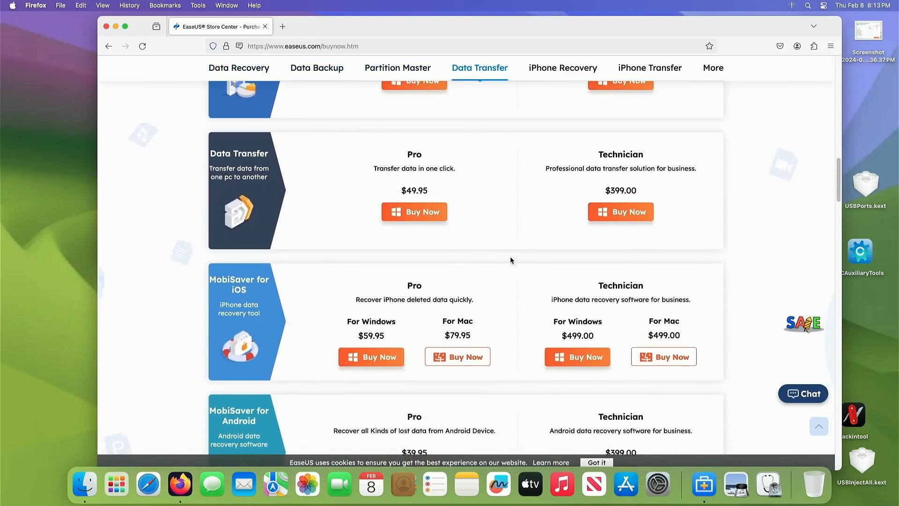
click(650, 67)
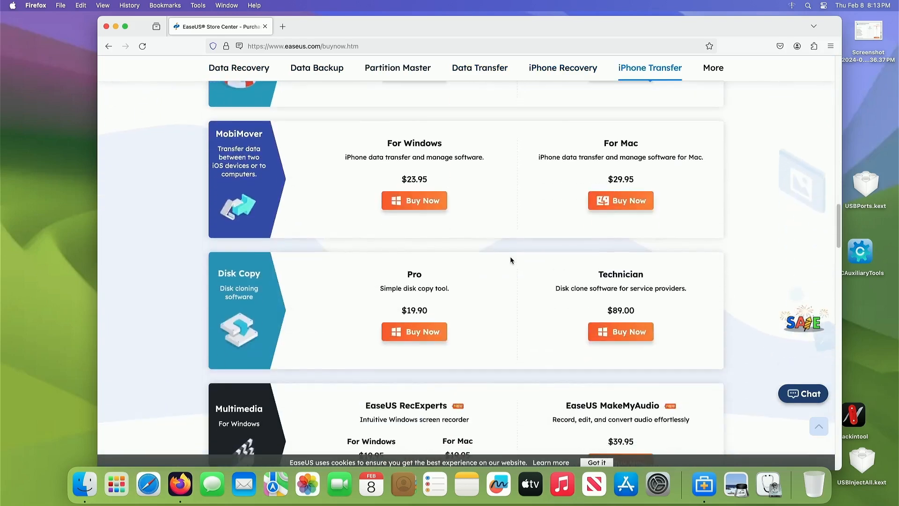
scroll(down, 3)
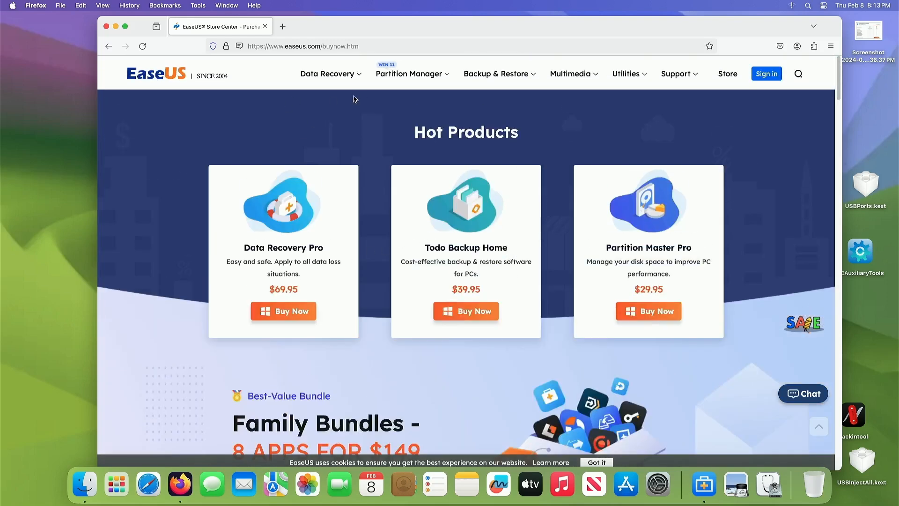
Step: Visit the Data Recovery Wizard page, then Data Recovery Wizard for Mac, via the Data Recovery menu
click(327, 73)
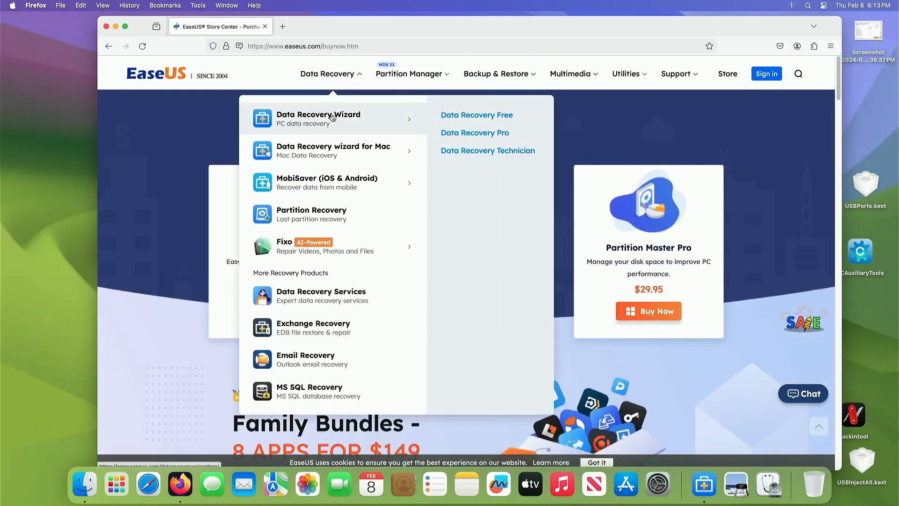
click(318, 118)
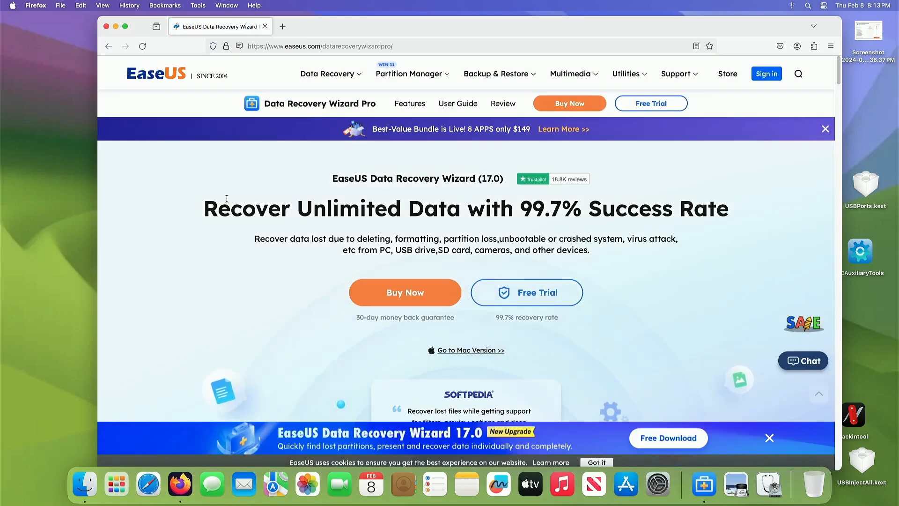
mouse_move(488, 219)
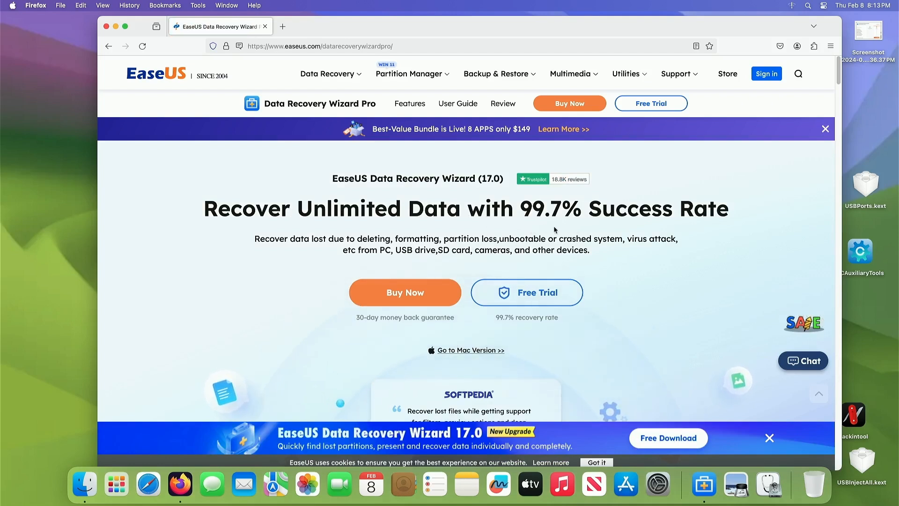
mouse_move(246, 254)
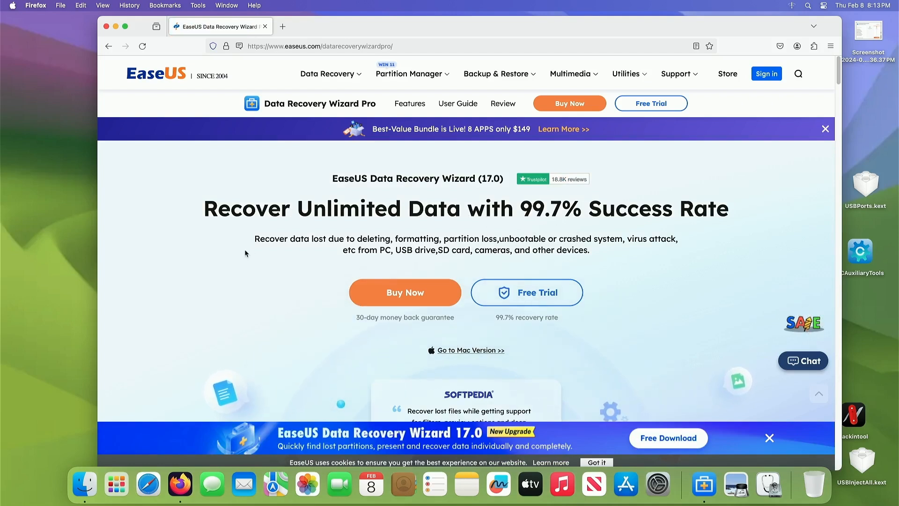
scroll(down, 3)
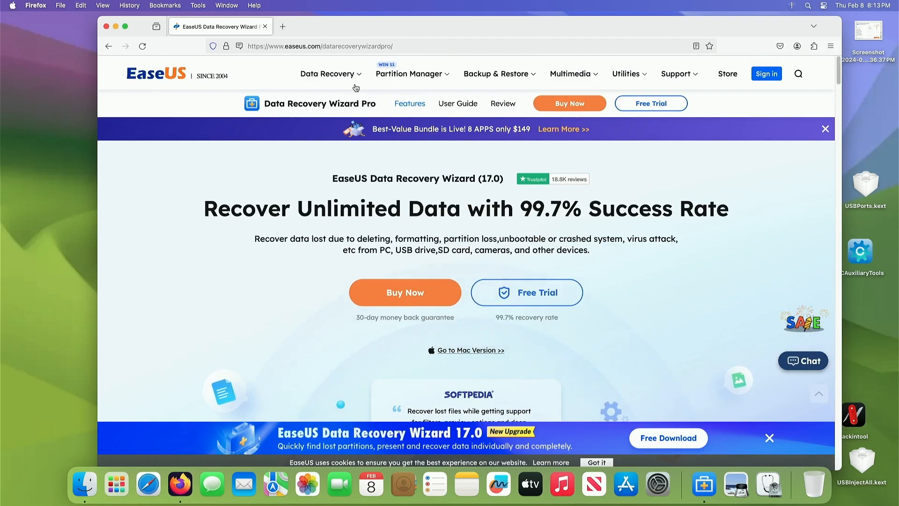
click(327, 73)
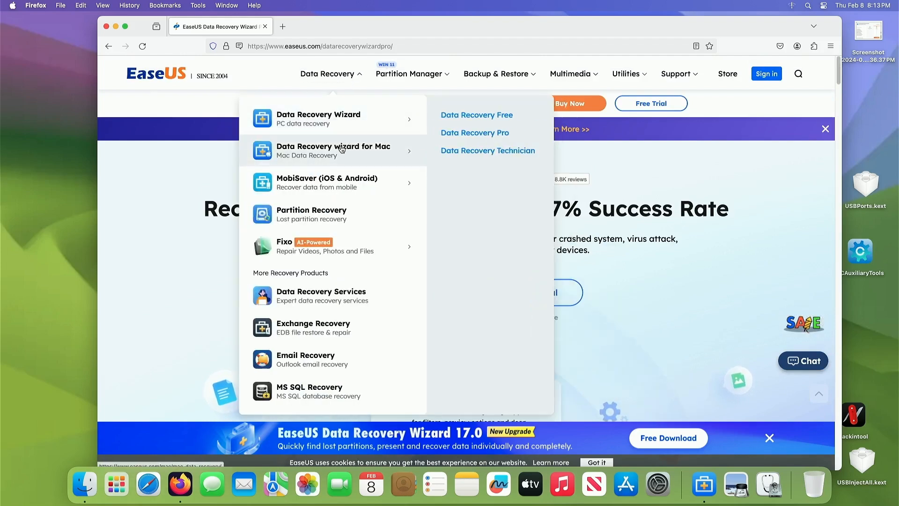
click(333, 150)
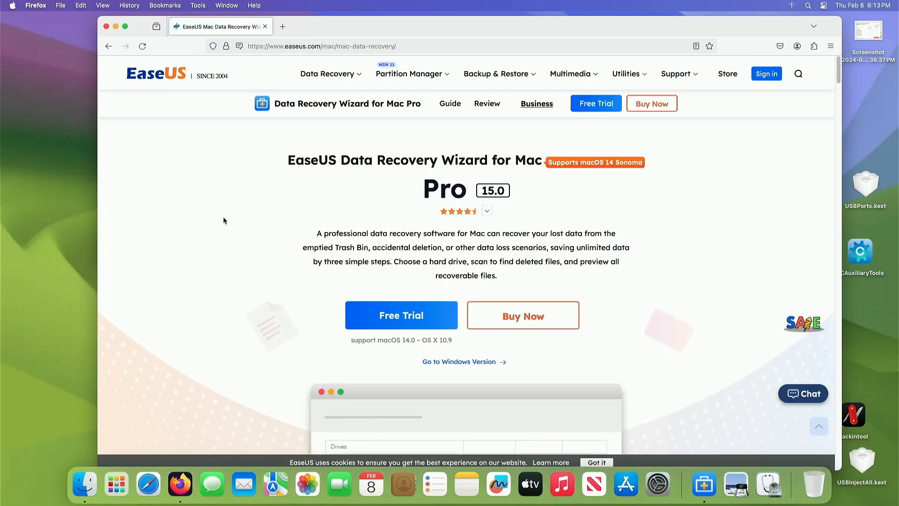